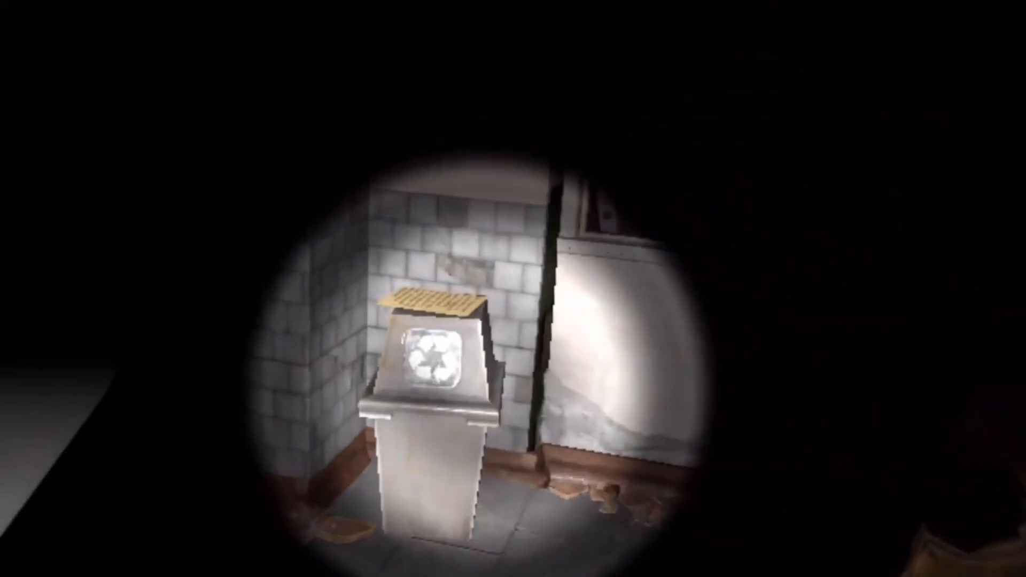
pyautogui.click(434, 363)
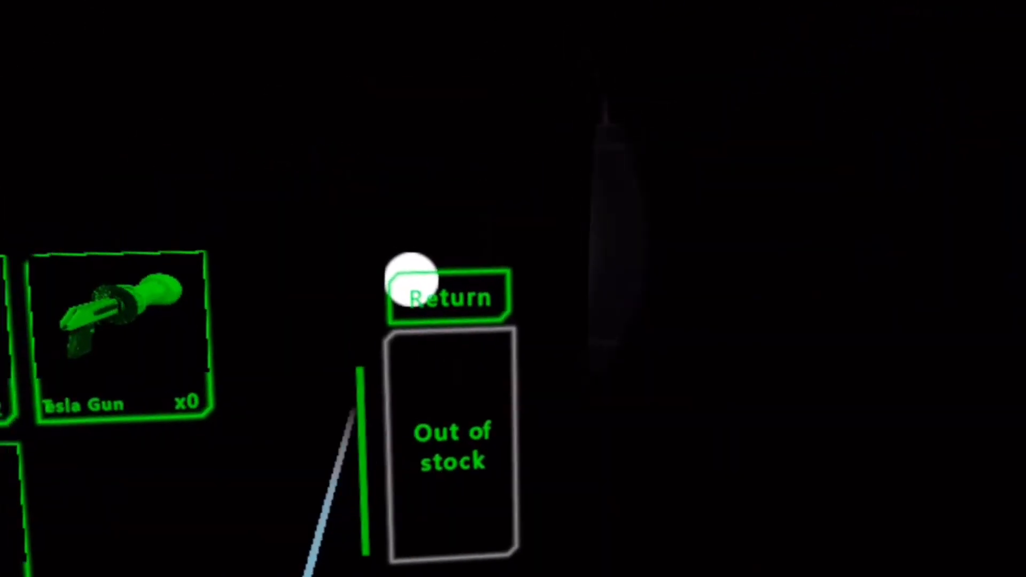
pyautogui.click(447, 298)
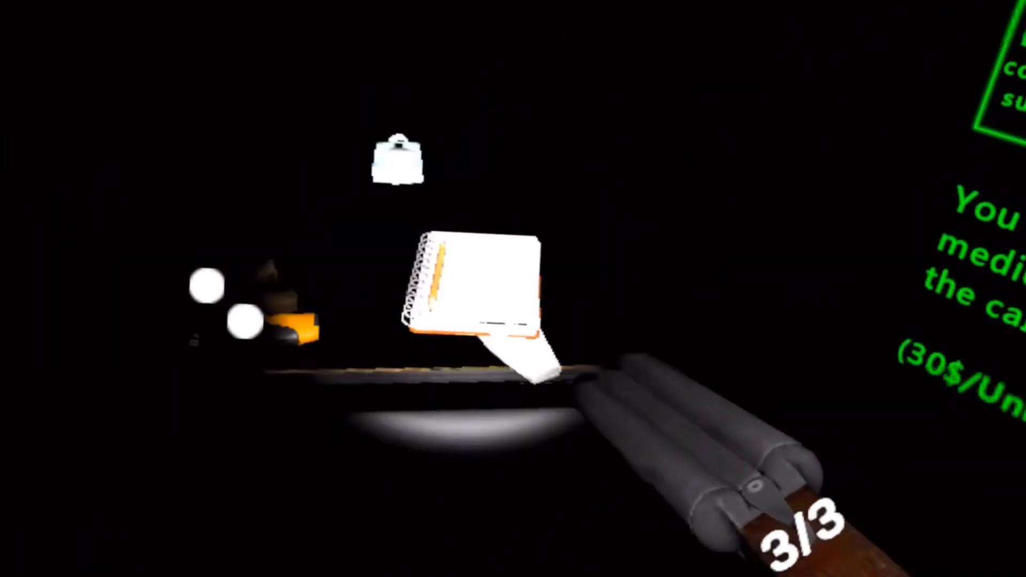